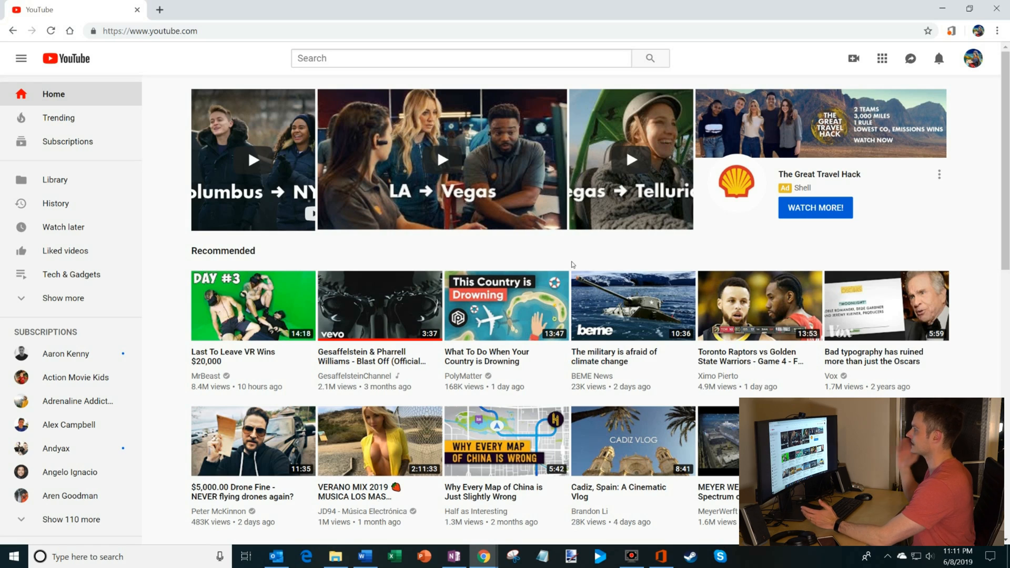
mouse_move(555, 264)
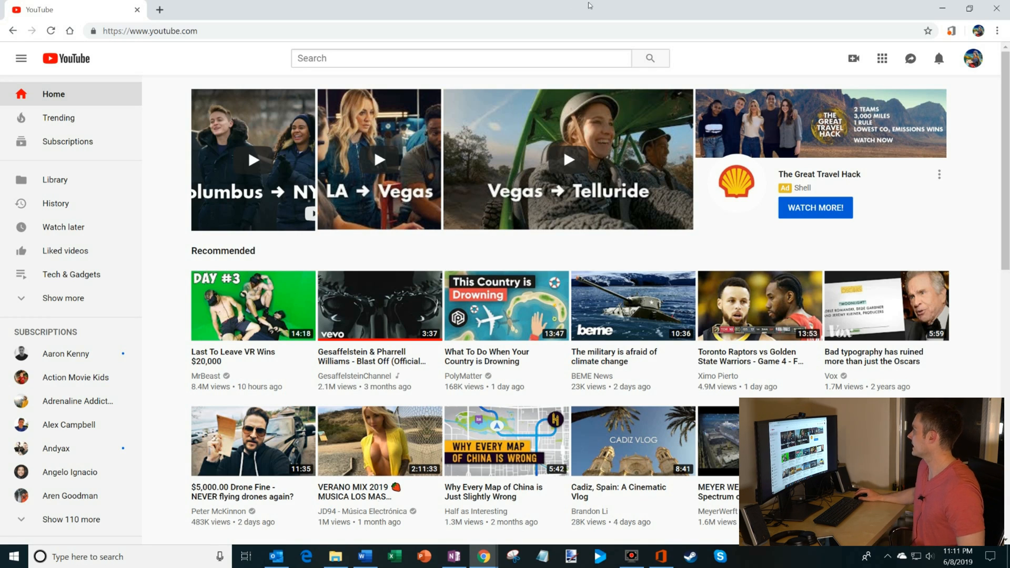
Search Windows for 'dark mode' and open the Color settings result
left_click(997, 31)
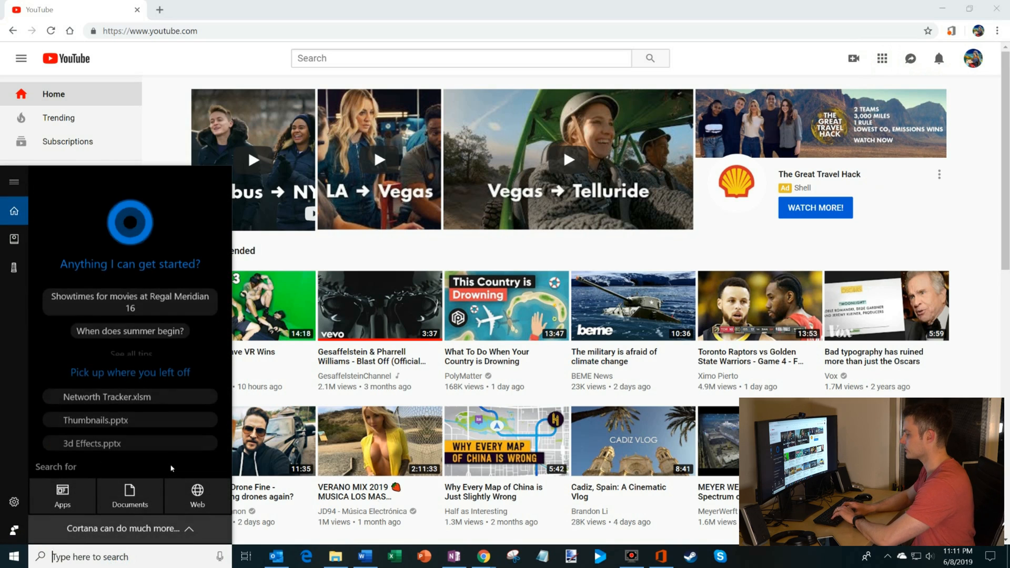
type("dark mod")
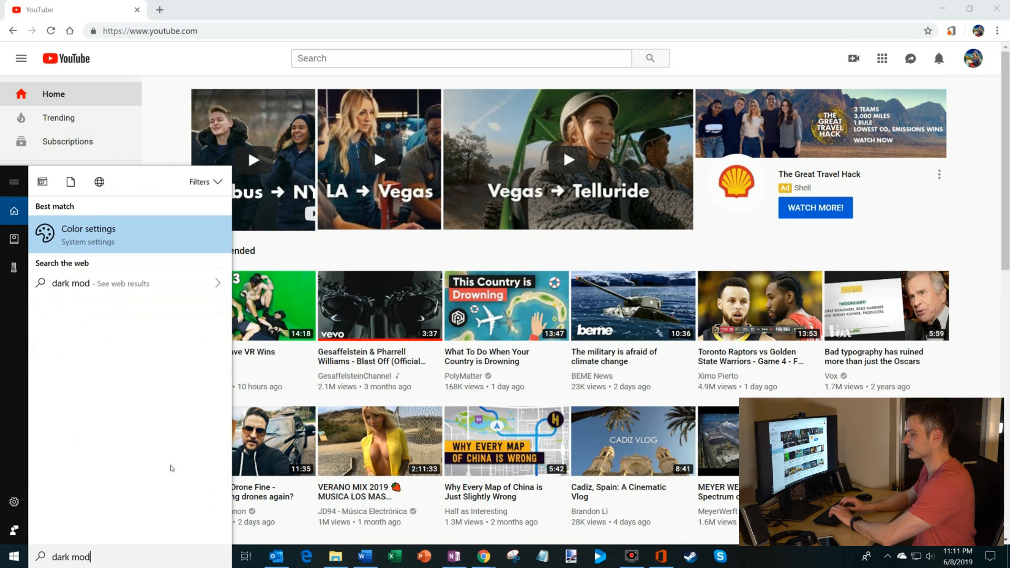
type("e")
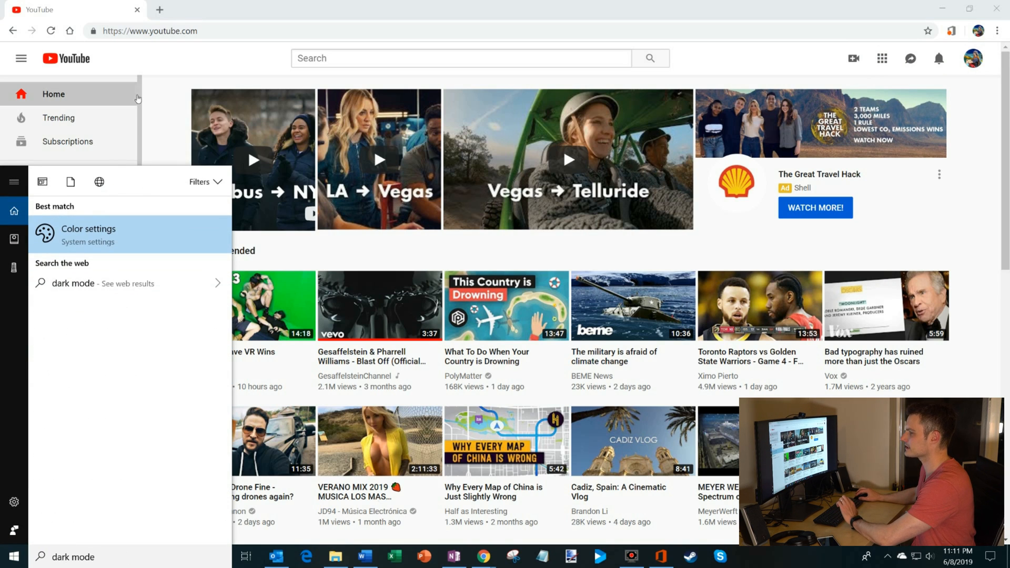
mouse_move(95, 236)
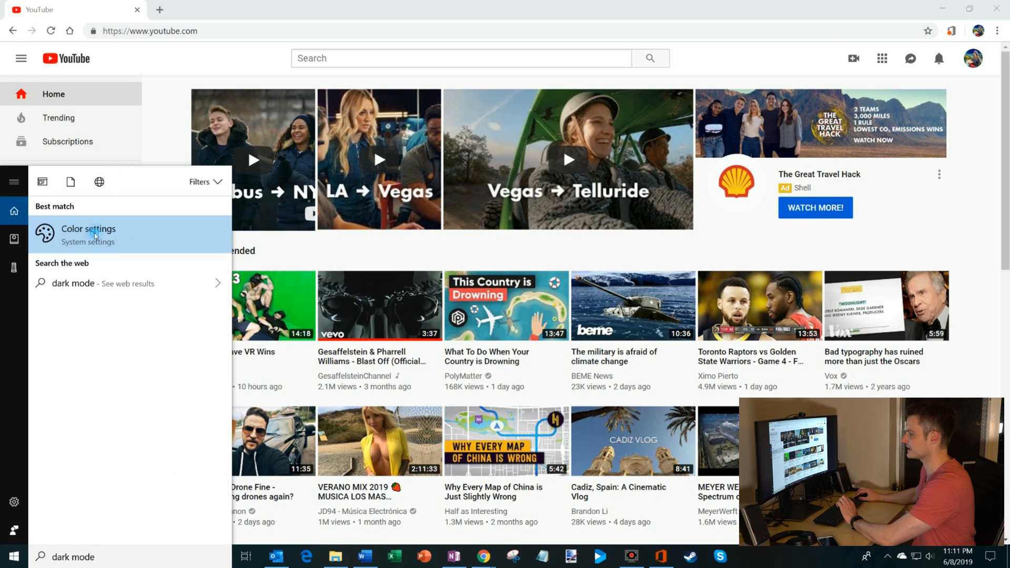
left_click(88, 234)
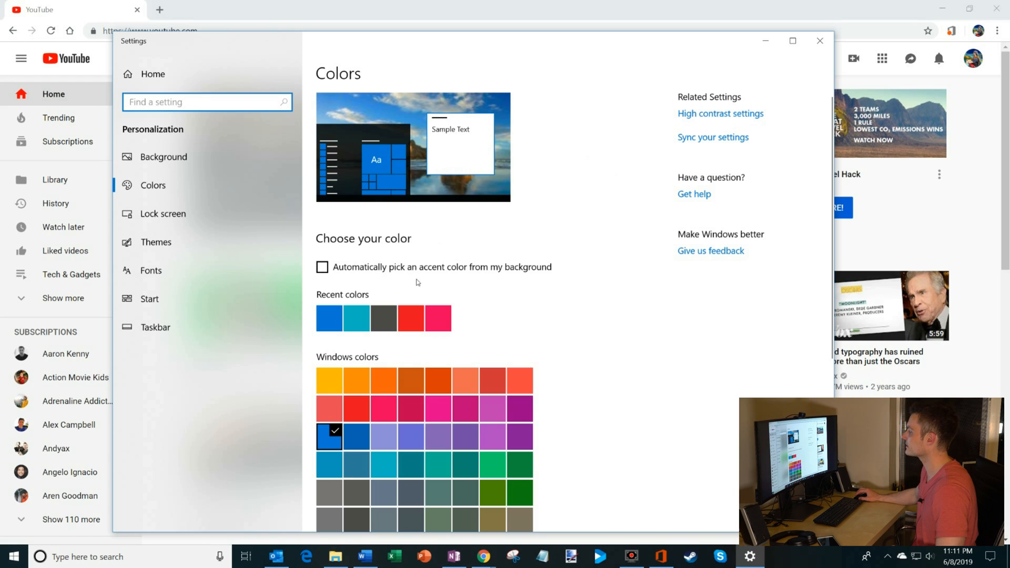
mouse_move(545, 302)
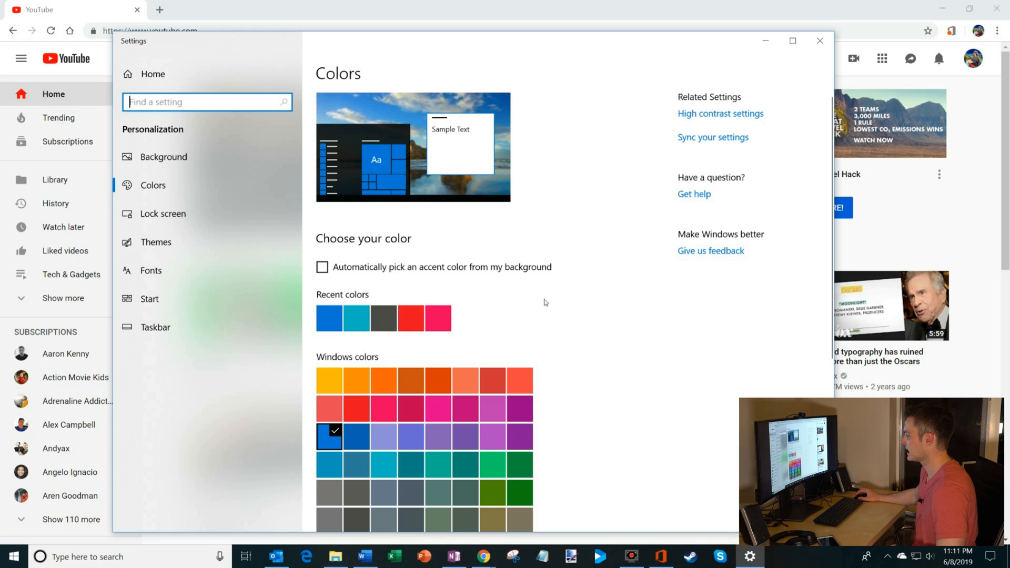
Scroll the Colors page down to the 'Choose your default app mode' section
scroll("down", 3)
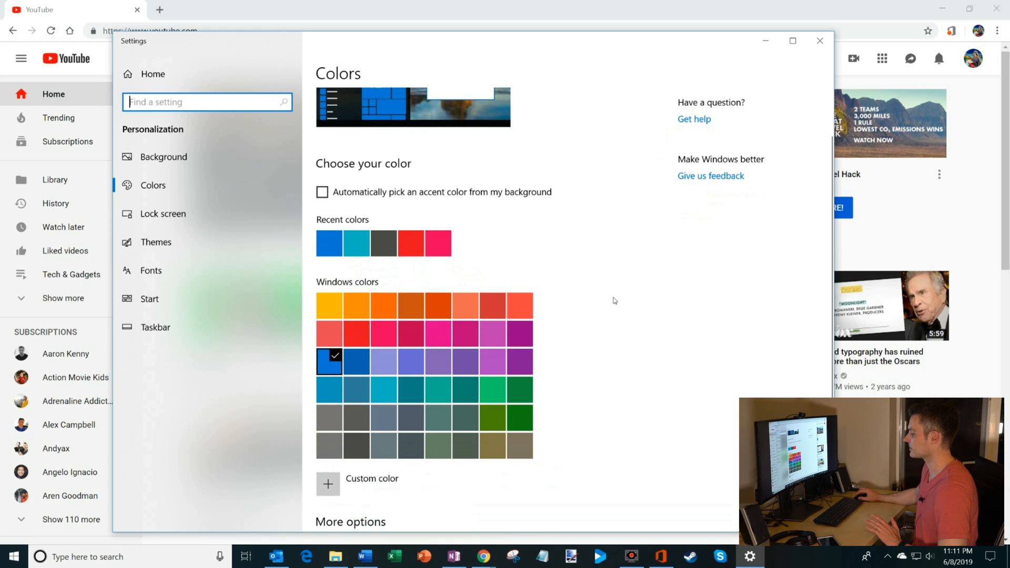
scroll("down", 3)
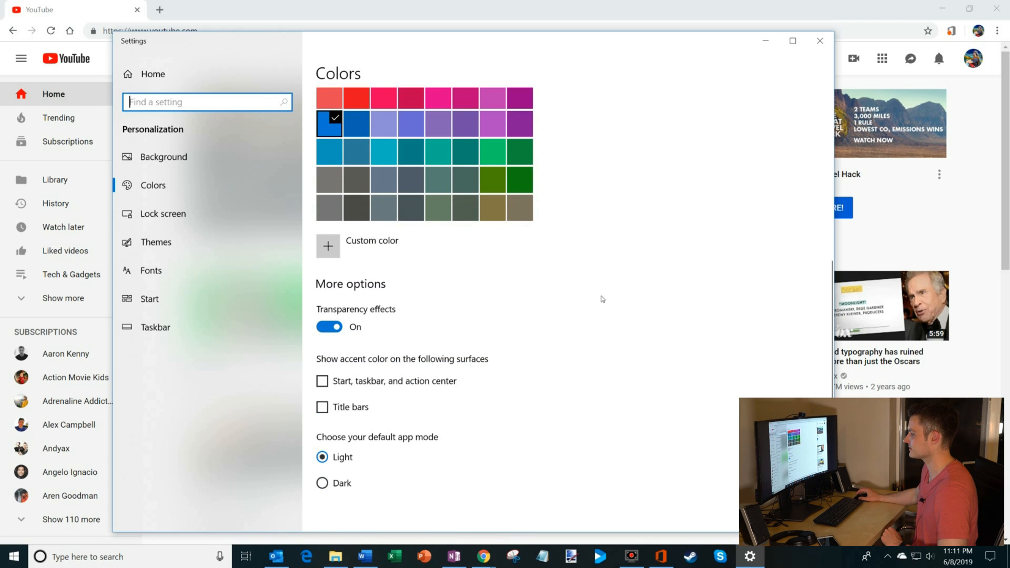
mouse_move(368, 443)
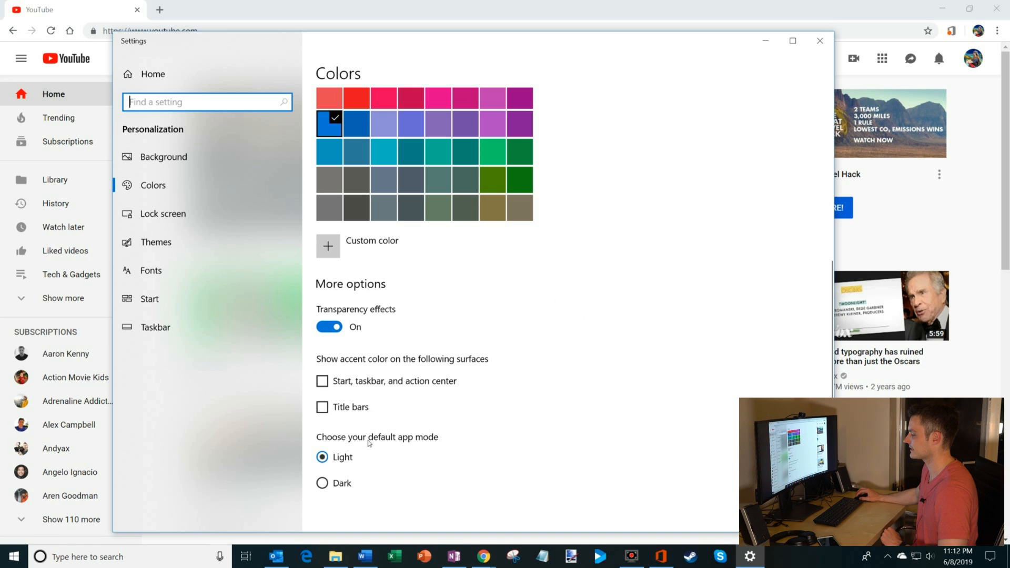
mouse_move(454, 433)
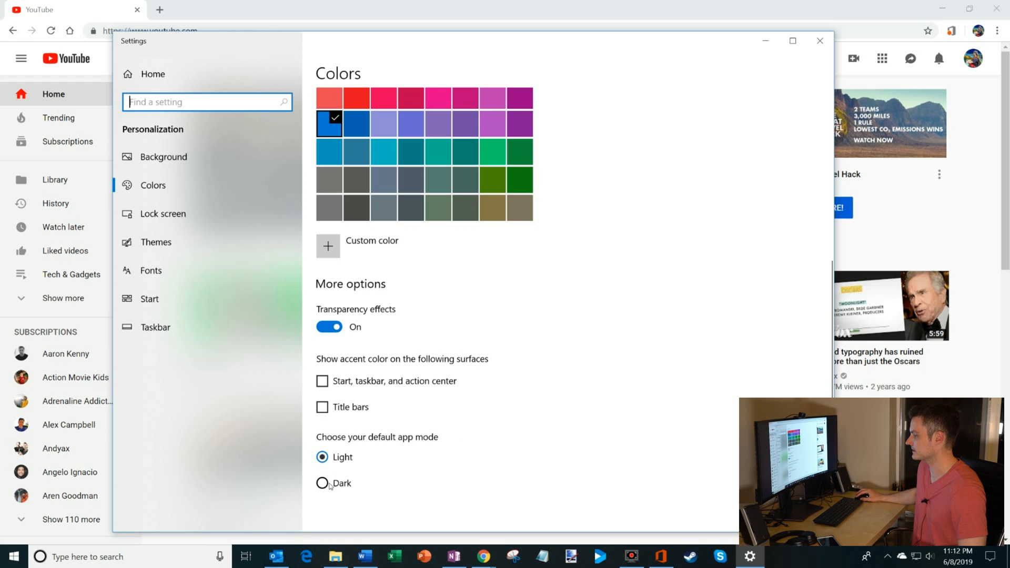
Set default app mode to Dark, compare with Light, then choose Dark again
left_click(321, 483)
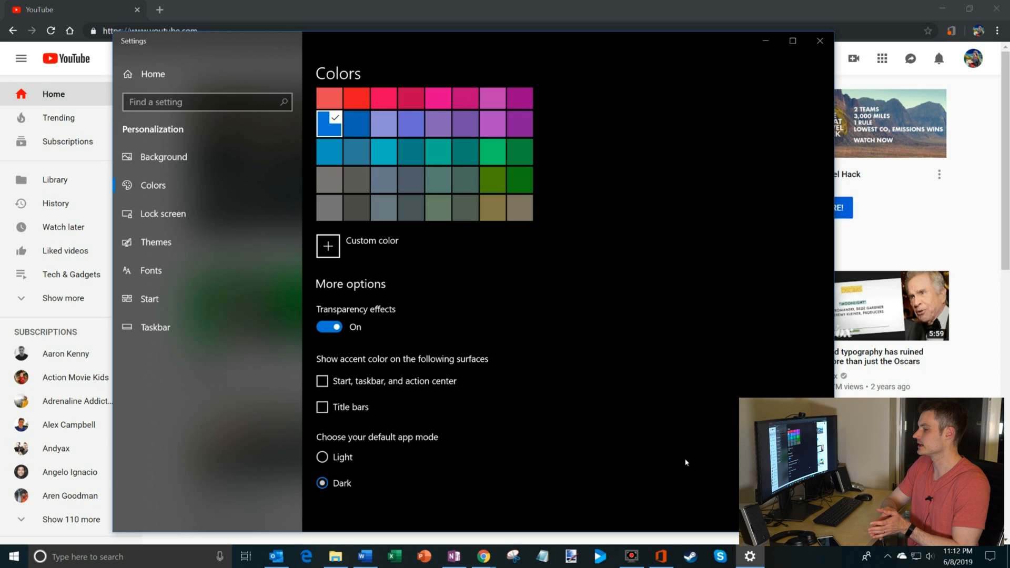
mouse_move(840, 3)
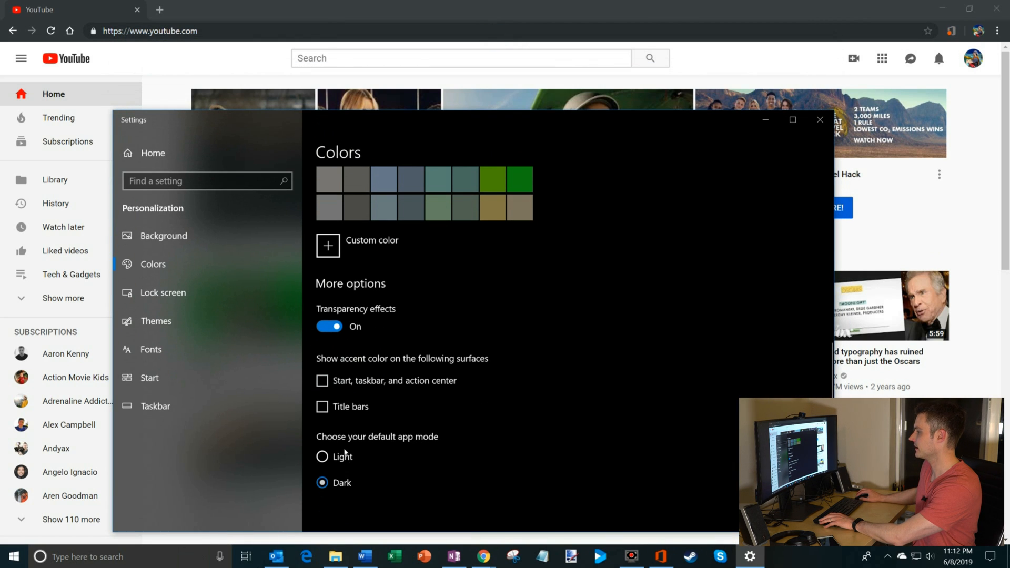
left_click(322, 456)
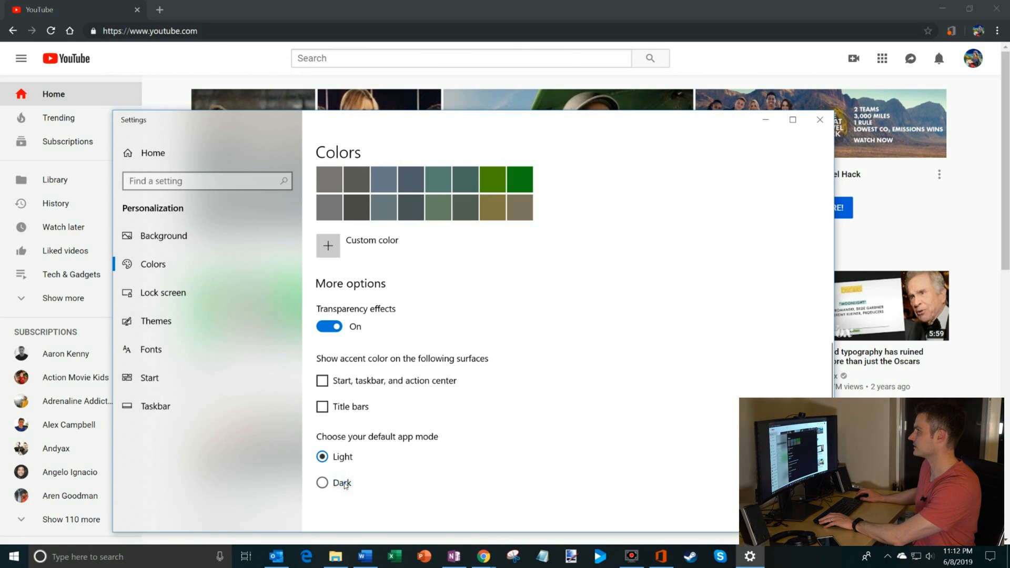
left_click(819, 119)
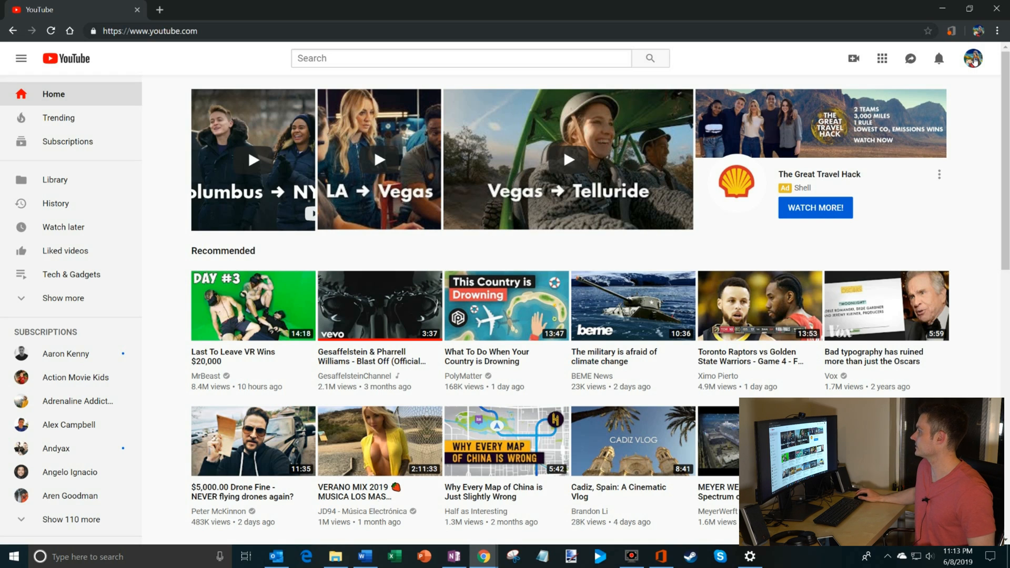
Turn on YouTube's Dark theme from the profile avatar menu
left_click(975, 58)
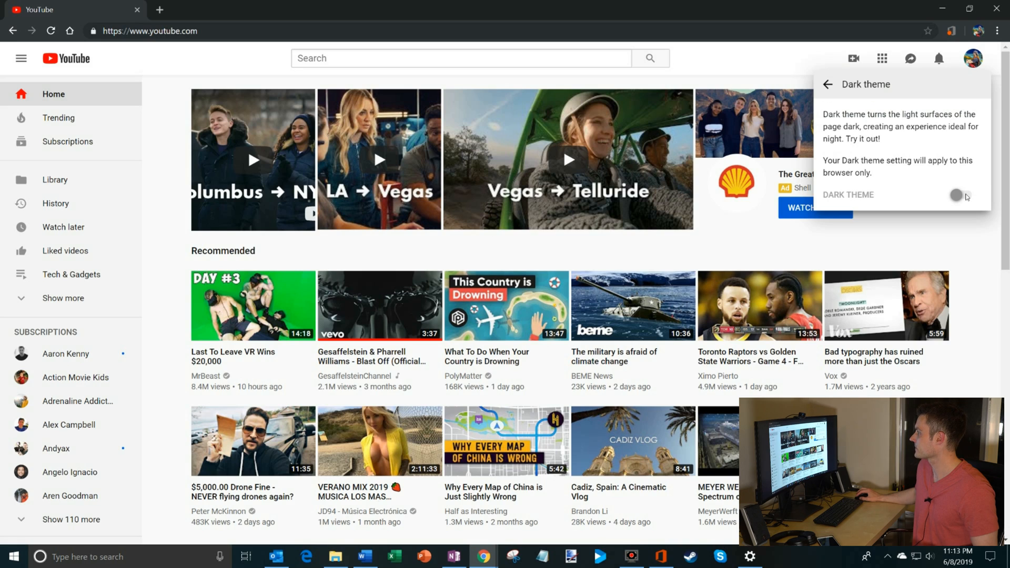
left_click(957, 195)
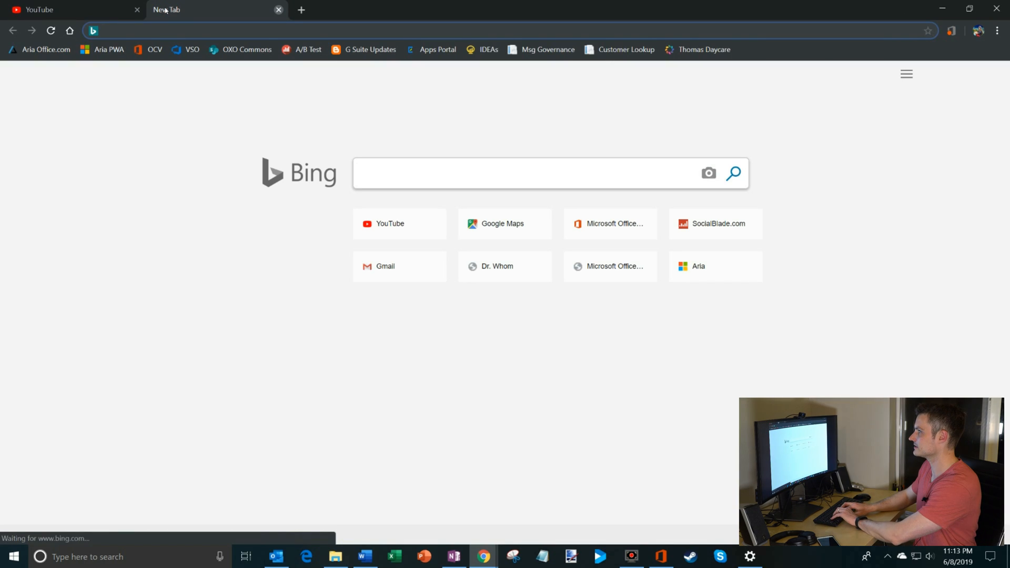
mouse_move(166, 9)
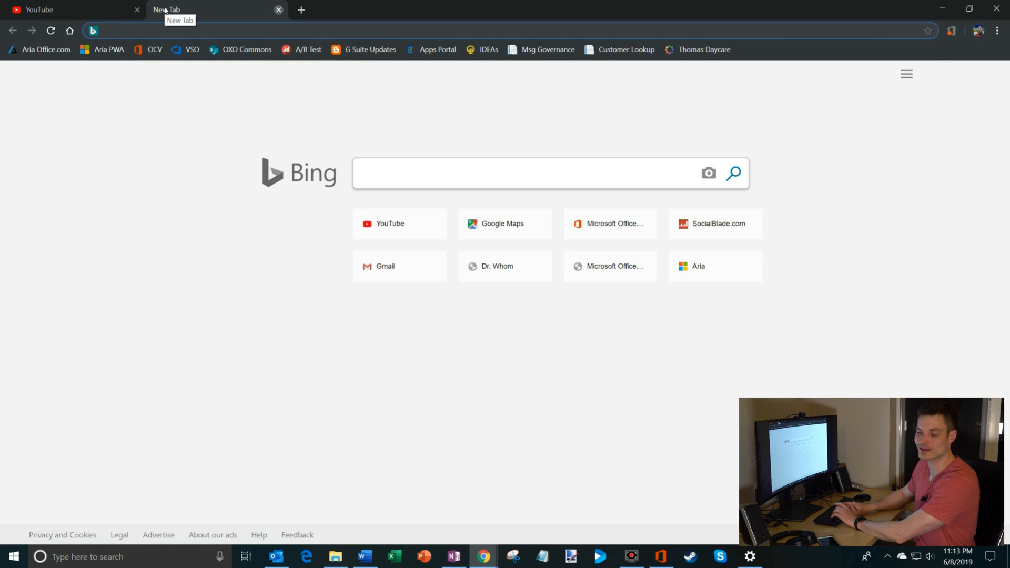
type("https://www.nytimes.com")
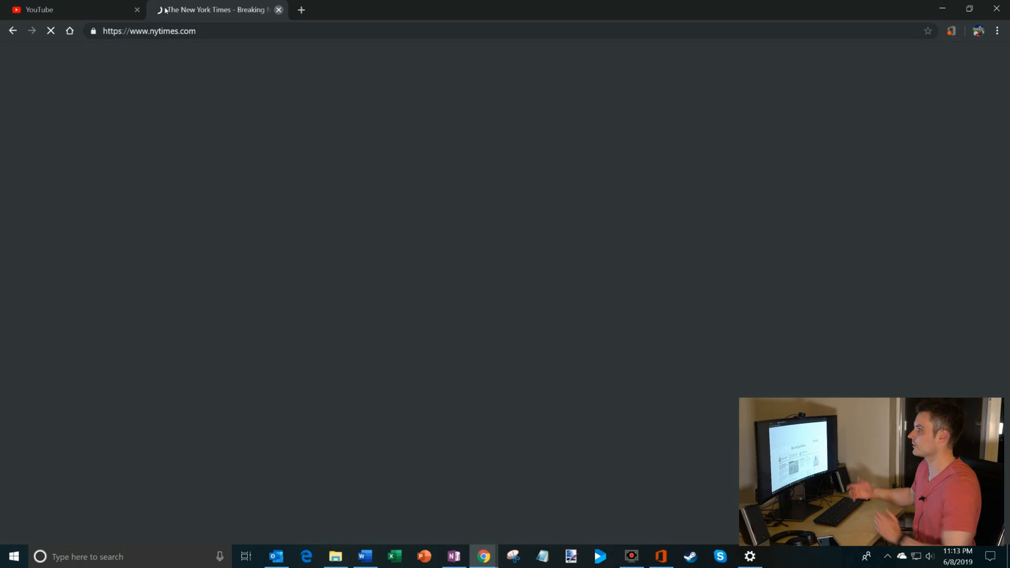